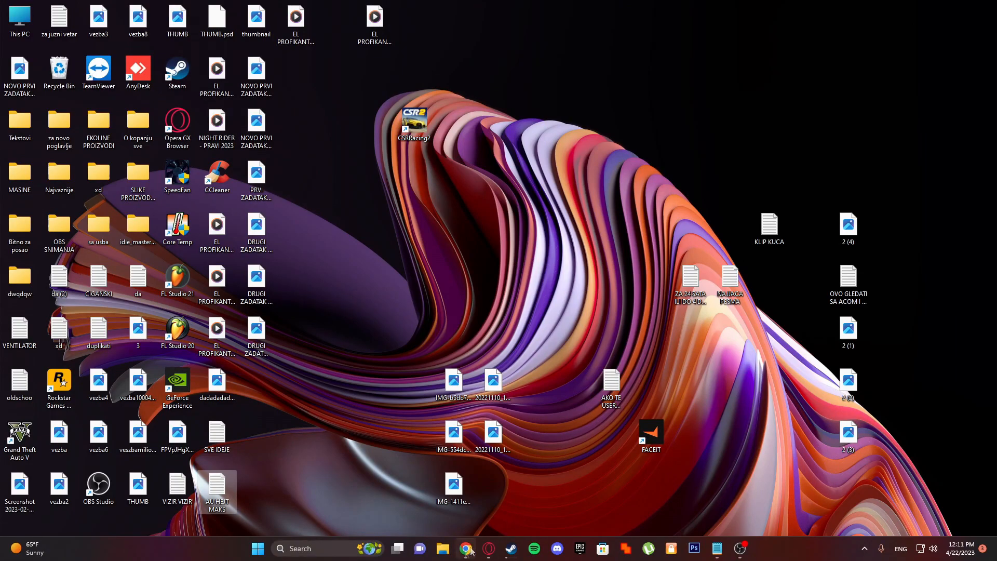
Launch Chrome and head to the Steam store via 'steam' in the address bar.
{"action": "left_click", "coordinate": [465, 548]}
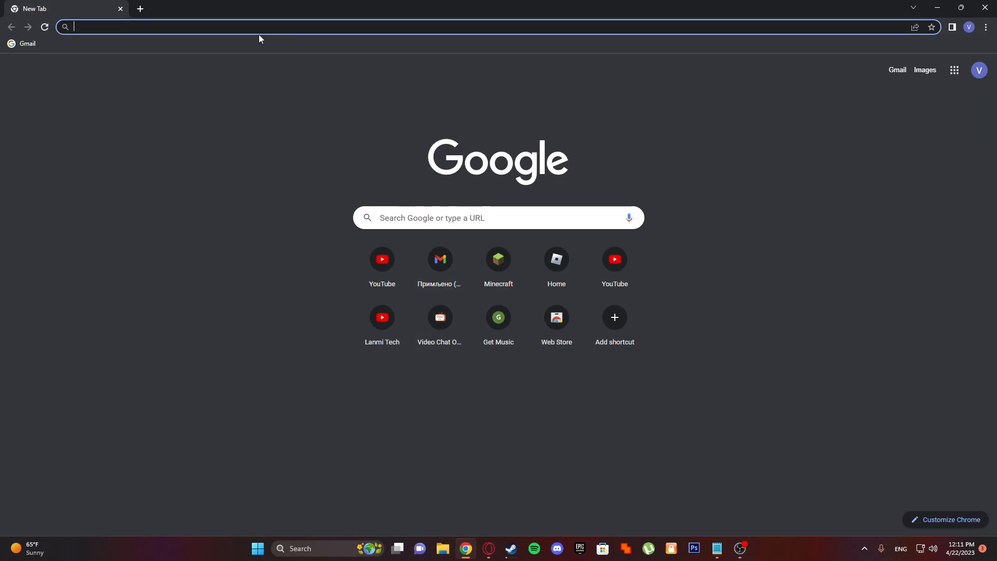
{"action": "type", "text": "steampowered.com"}
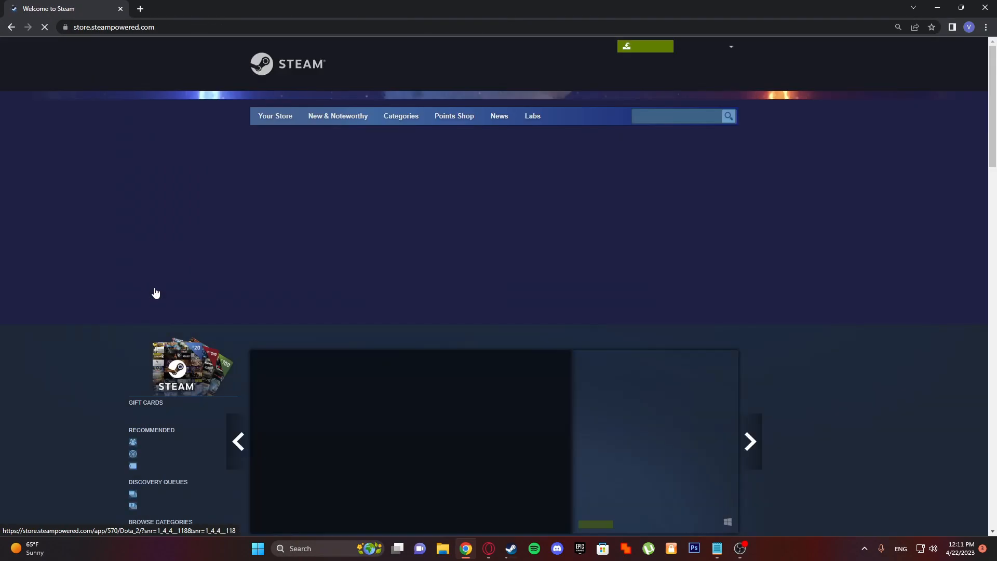
Use the login link to reach the Steam sign-in page.
{"action": "left_click", "coordinate": [687, 47]}
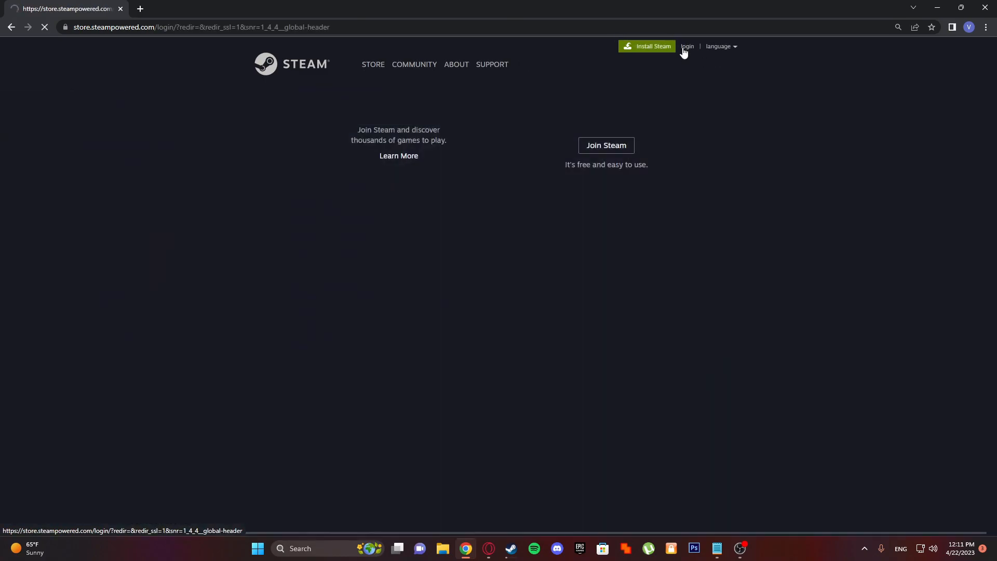
{"action": "left_click", "coordinate": [687, 47]}
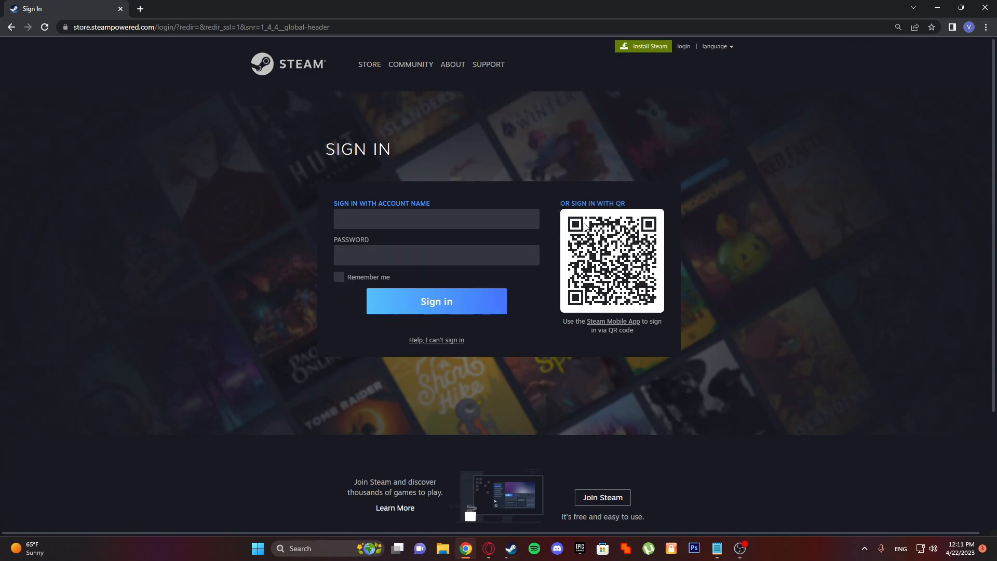
{"action": "mouse_move", "coordinate": [444, 351]}
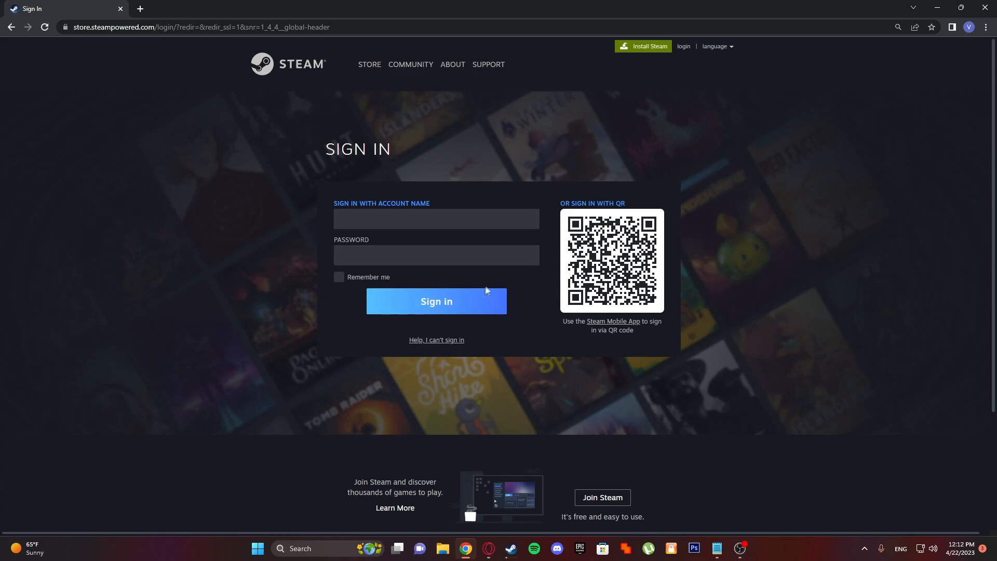
{"action": "mouse_move", "coordinate": [458, 342]}
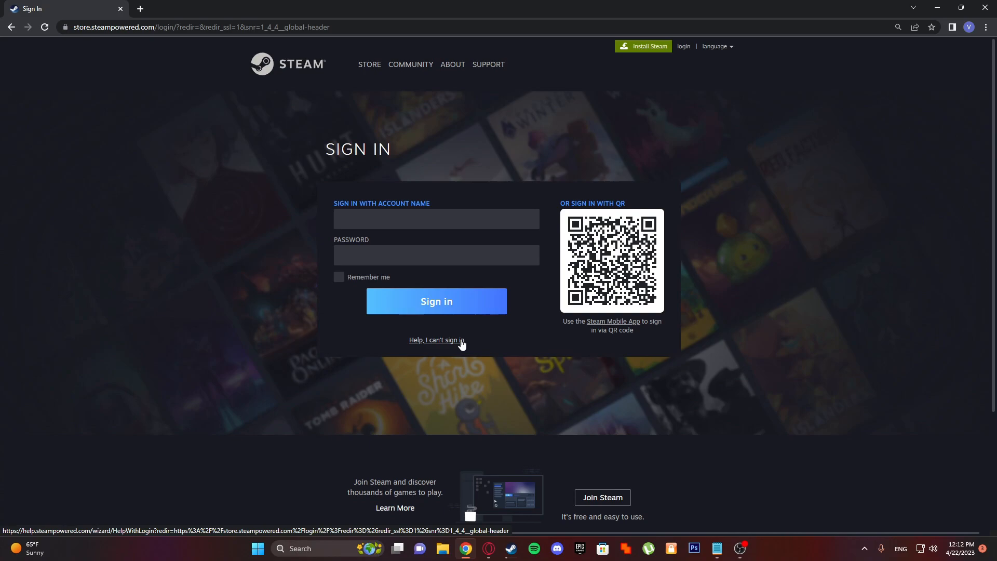
Choose 'Help, I can't sign in' to reach Steam Support's sign-in help options.
{"action": "left_click", "coordinate": [436, 339]}
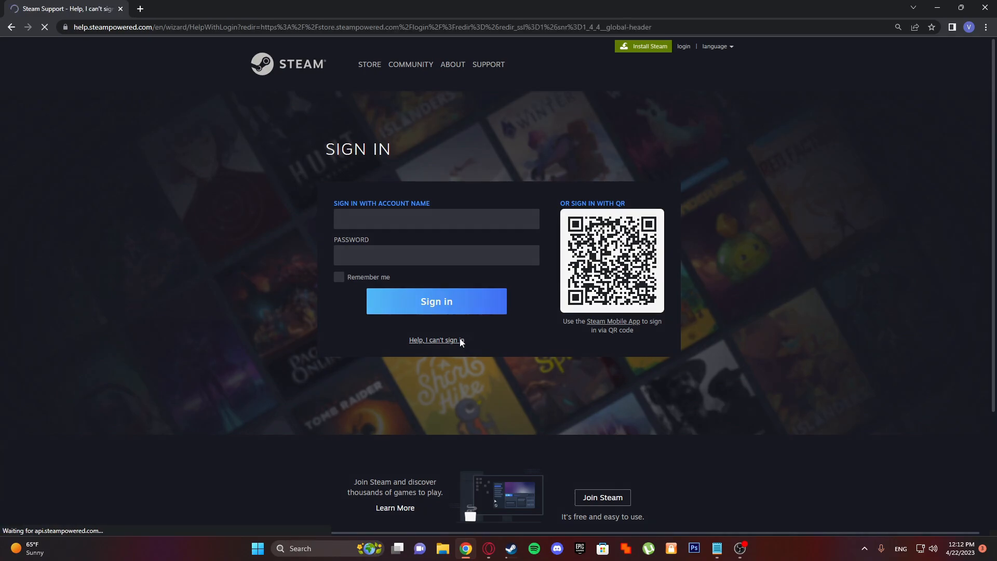
{"action": "left_click", "coordinate": [436, 339]}
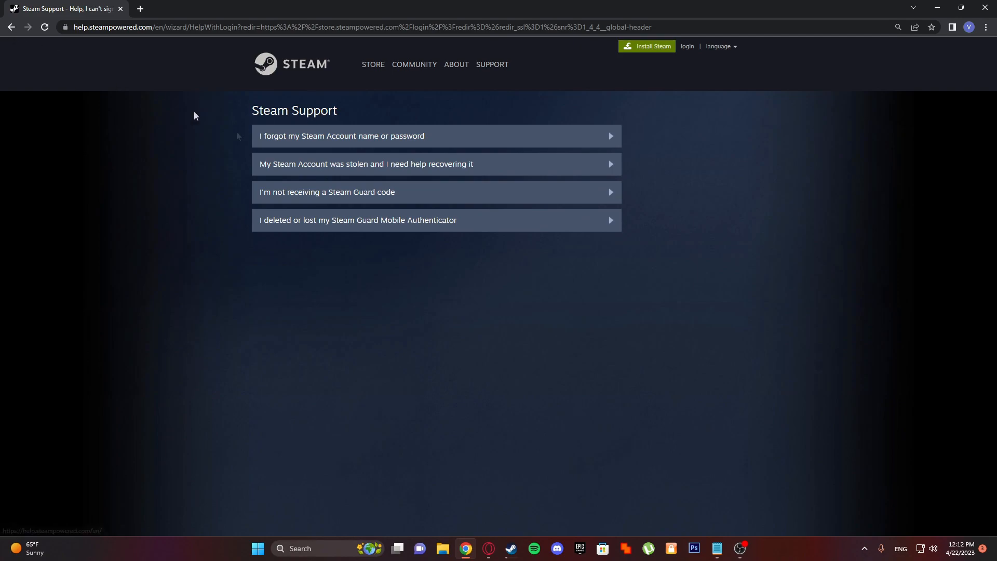
{"action": "mouse_move", "coordinate": [562, 191]}
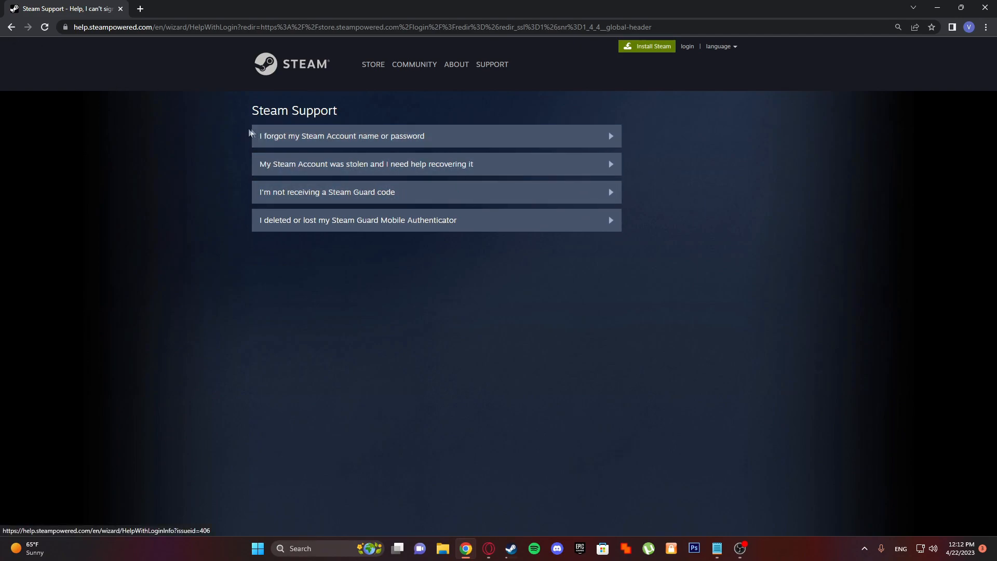
{"action": "mouse_move", "coordinate": [386, 144]}
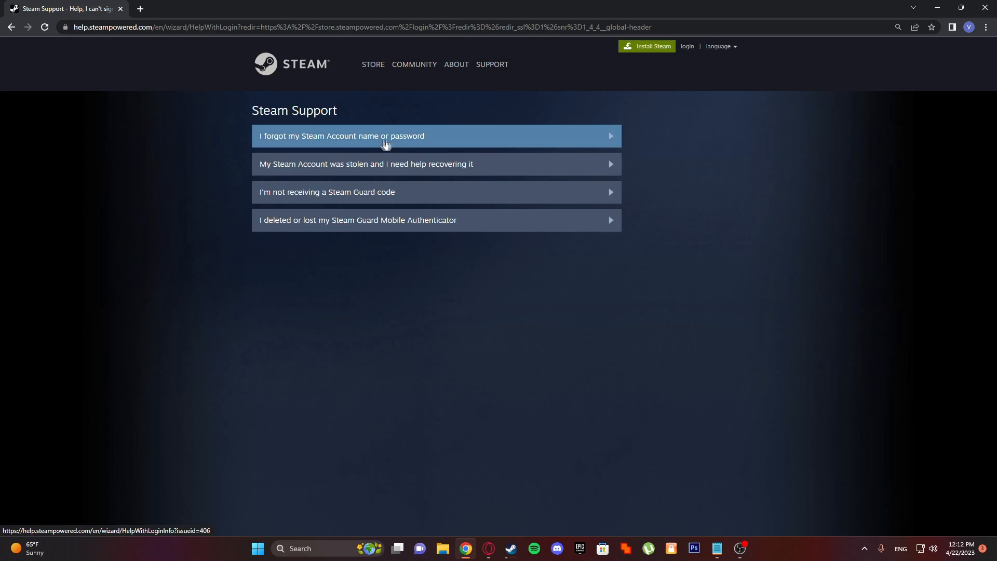
{"action": "mouse_move", "coordinate": [509, 142]}
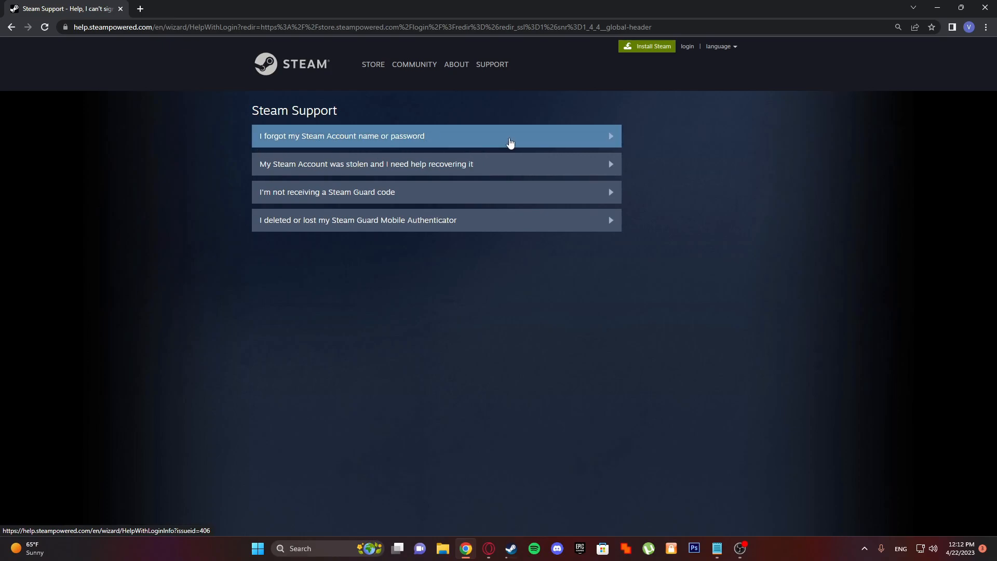
{"action": "mouse_move", "coordinate": [267, 170]}
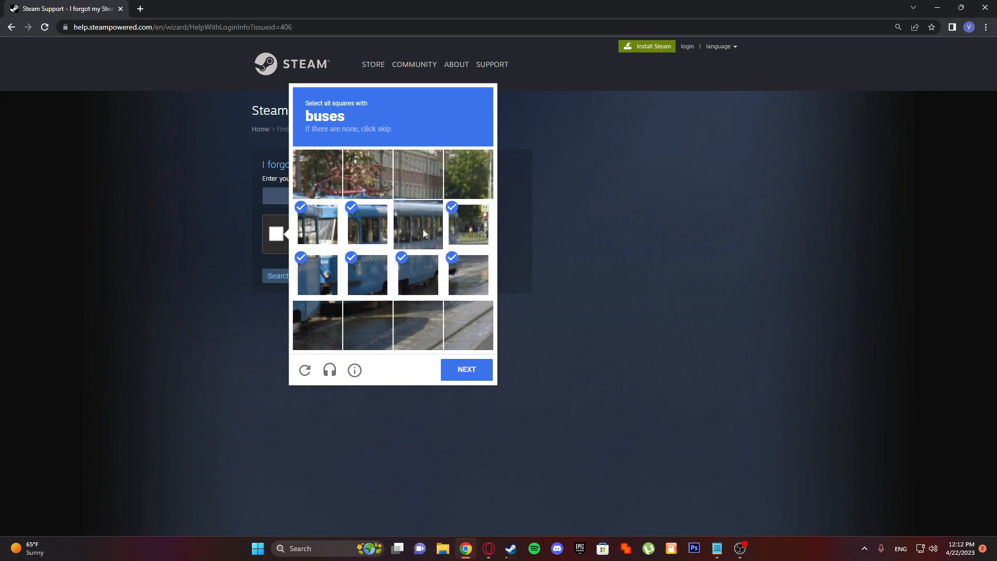
Solve the bus and motorcycle reCAPTCHA challenges and focus the email-or-phone field.
{"action": "left_click", "coordinate": [466, 370]}
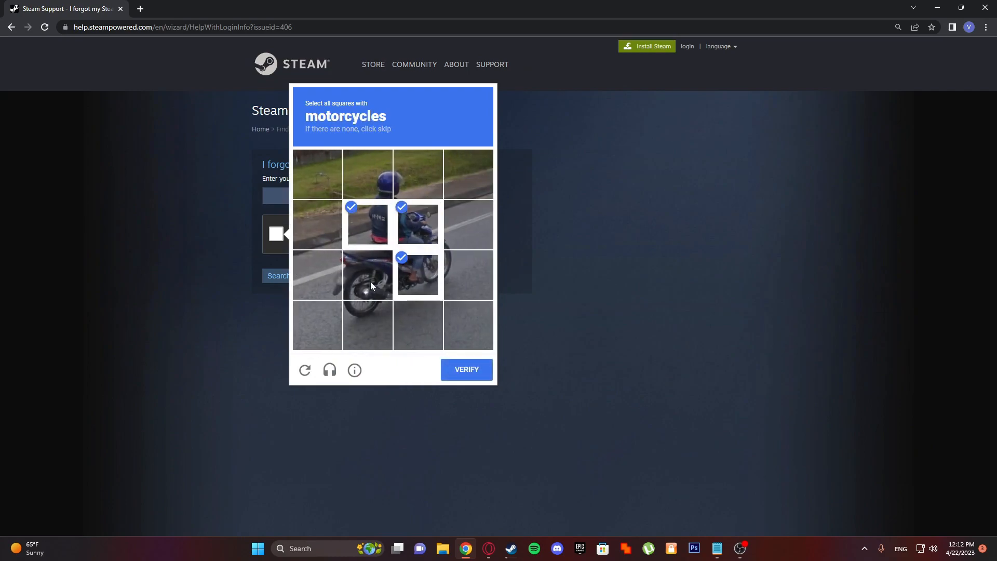
{"action": "left_click", "coordinate": [466, 369]}
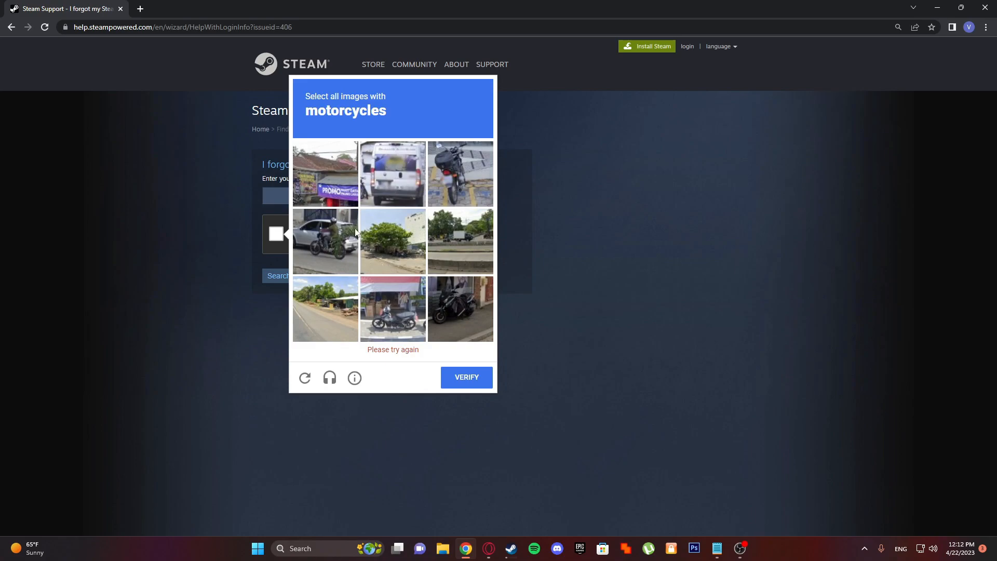
{"action": "left_click", "coordinate": [460, 173]}
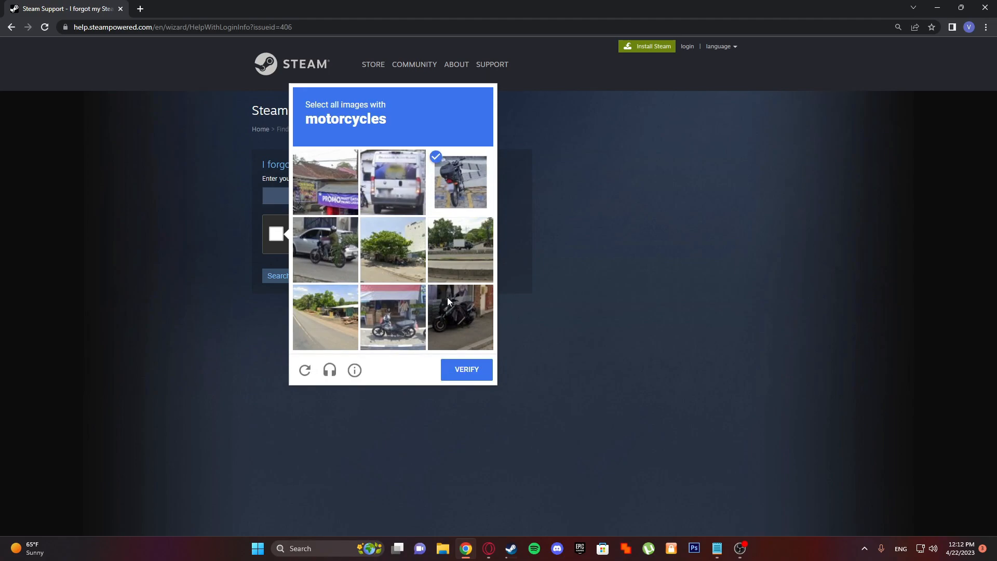
{"action": "left_click", "coordinate": [467, 369]}
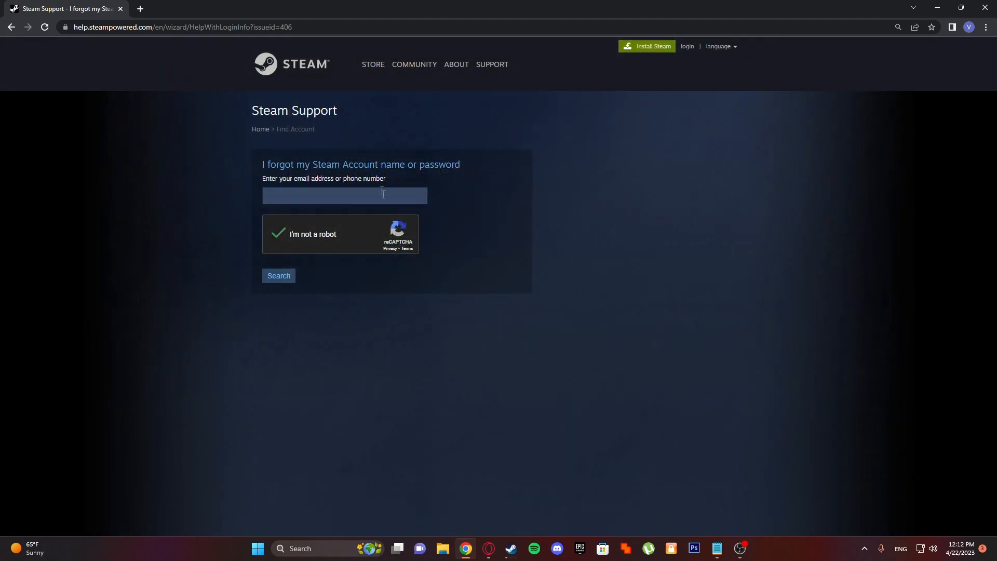
{"action": "left_click", "coordinate": [343, 195]}
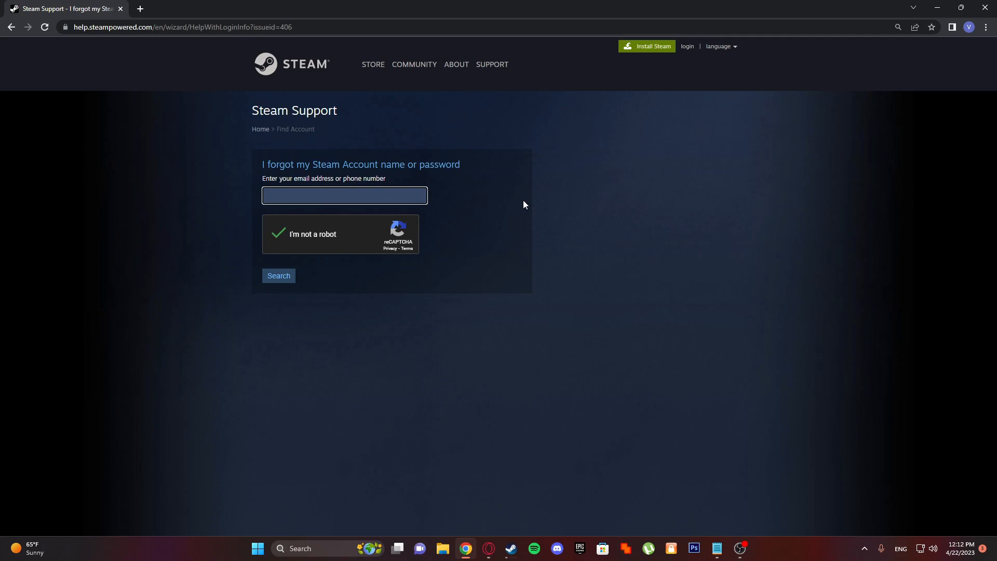
Search for the account by the entered gmail address, getting no matching email found.
{"action": "left_click", "coordinate": [344, 195]}
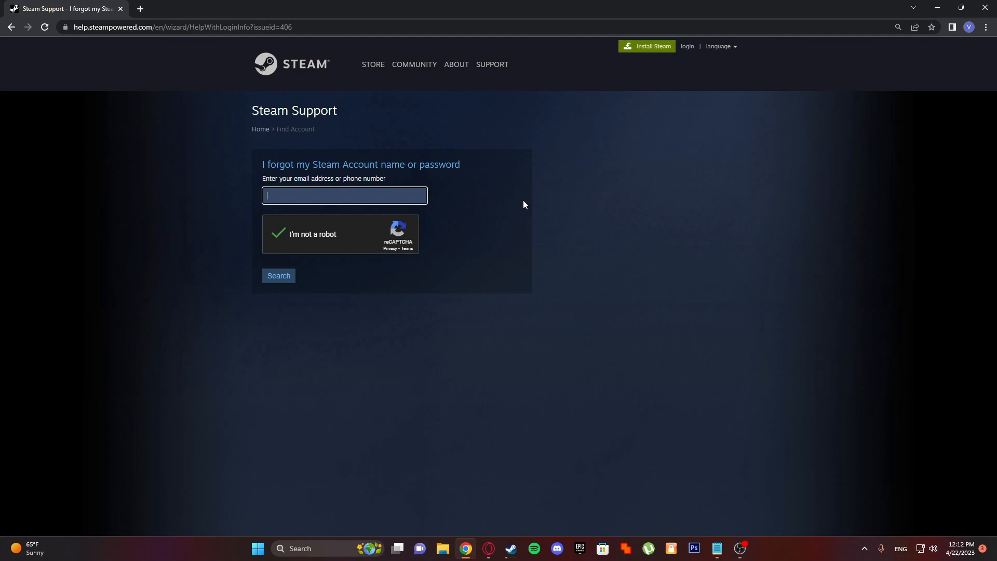
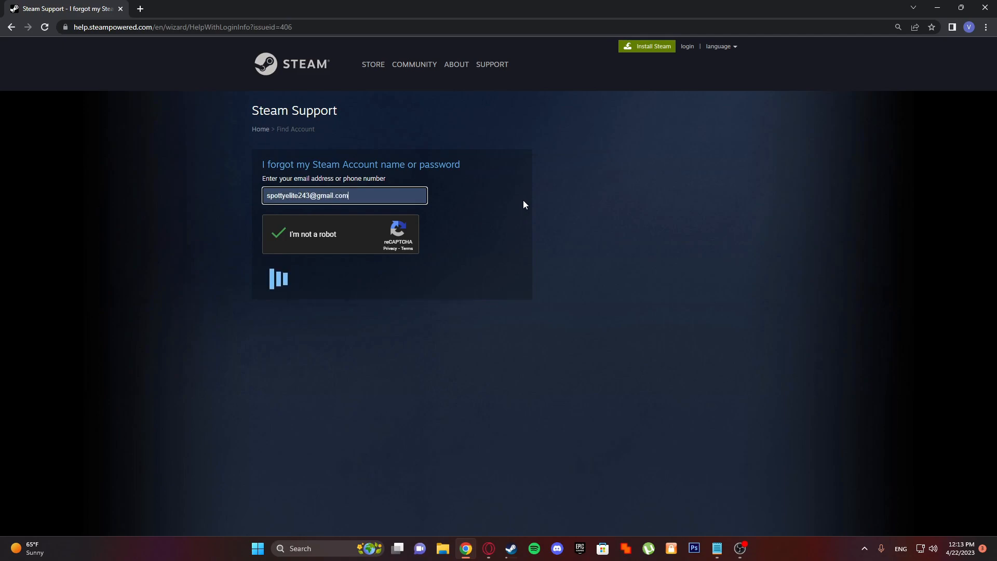
{"action": "left_click", "coordinate": [279, 276]}
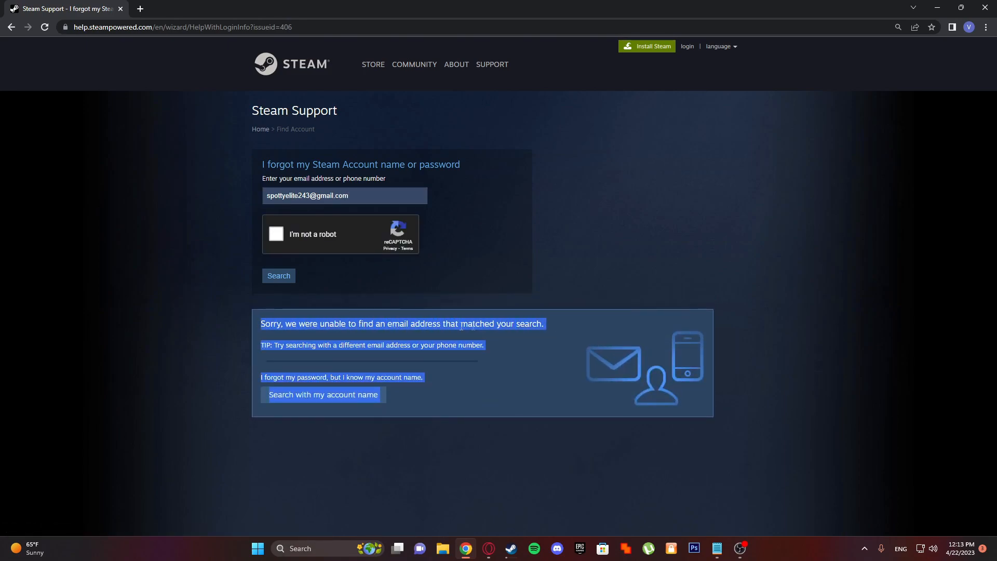
{"action": "left_click", "coordinate": [240, 357]}
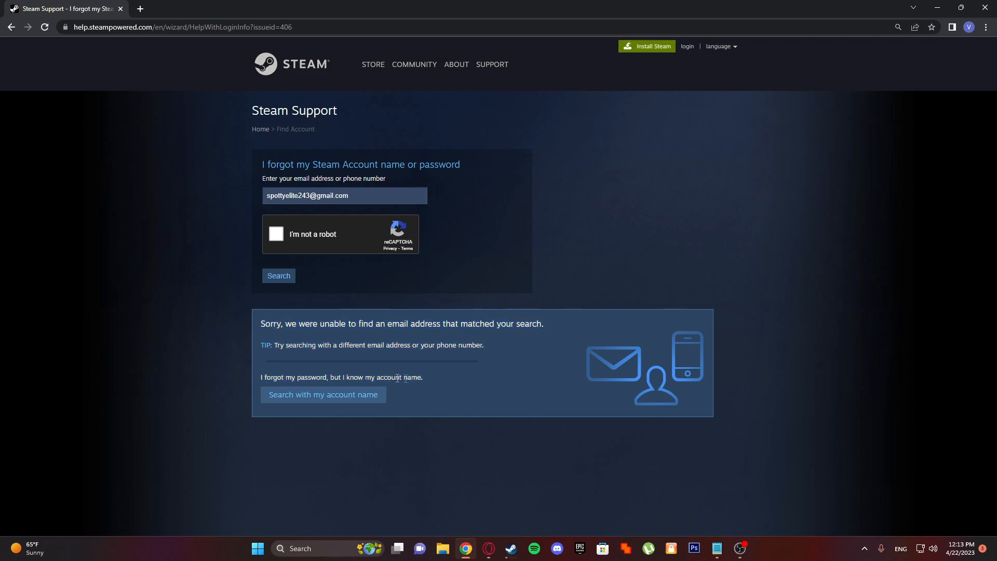
{"action": "left_click", "coordinate": [323, 394]}
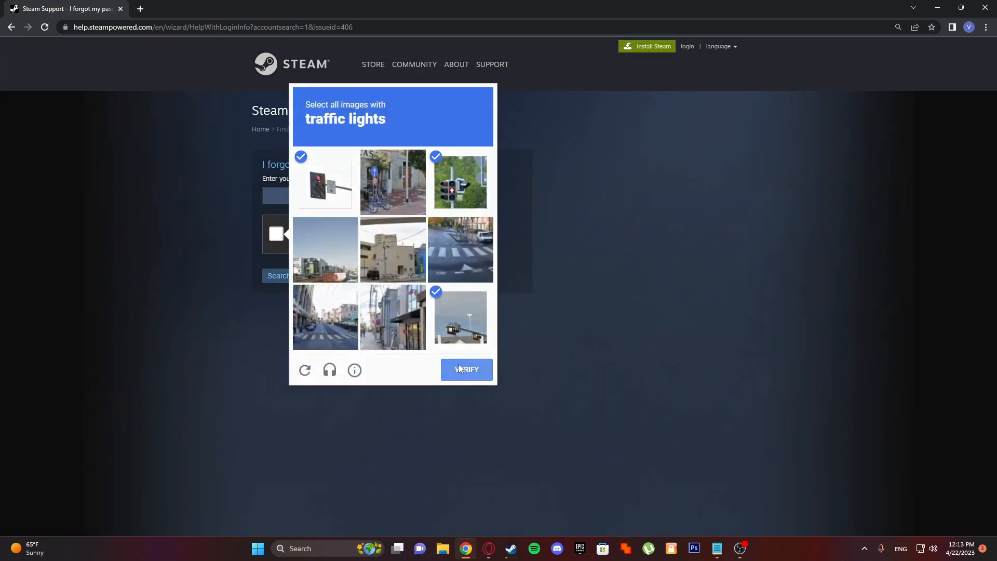
Submit the traffic-light reCAPTCHA and go back to the sign-in help options.
{"action": "left_click", "coordinate": [466, 369]}
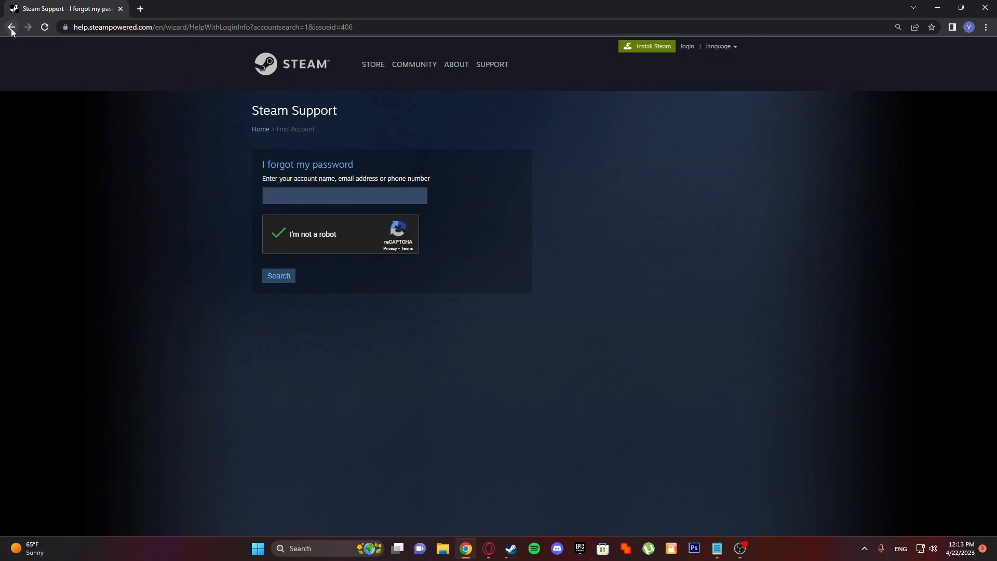
{"action": "left_click", "coordinate": [12, 27]}
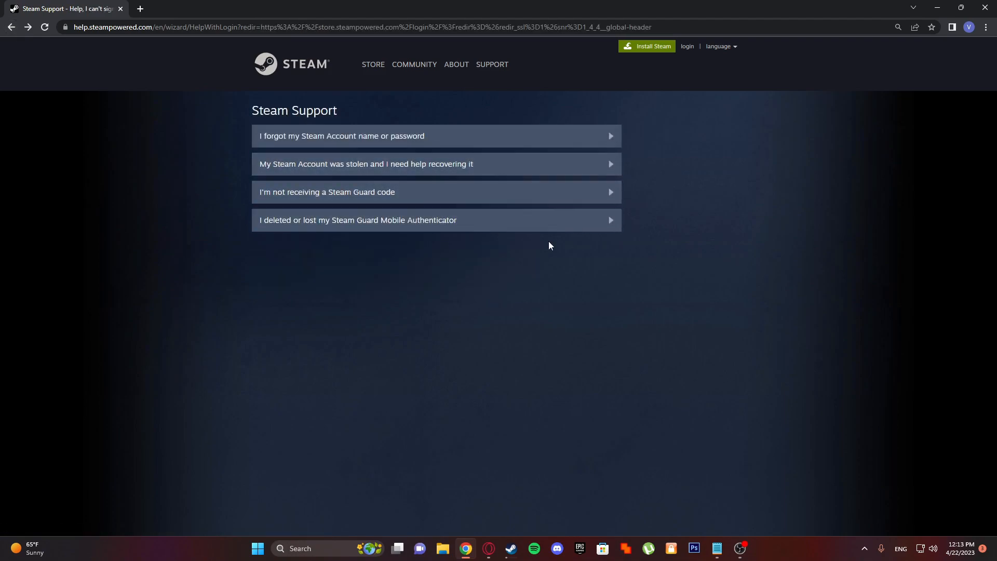
{"action": "mouse_move", "coordinate": [418, 165]}
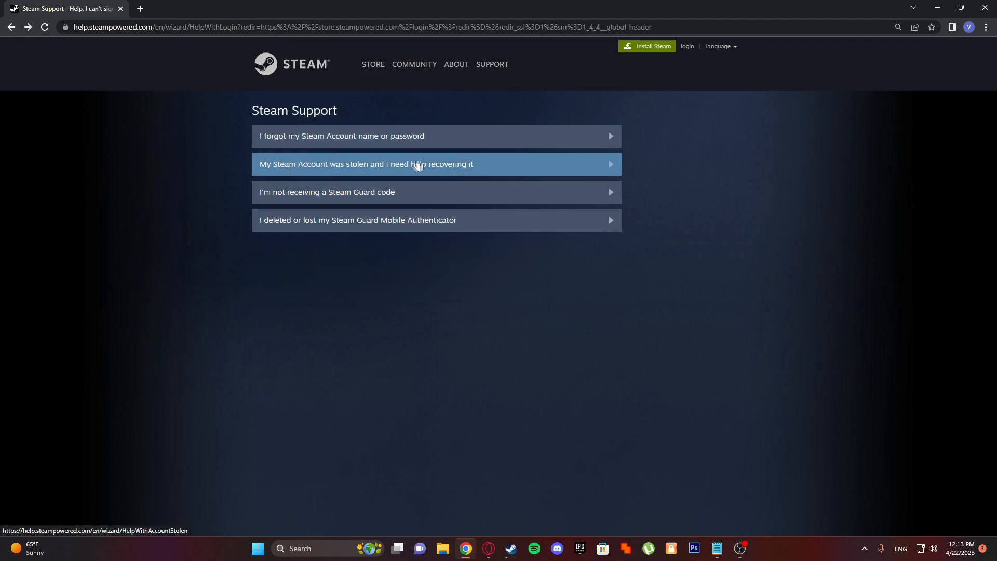
{"action": "mouse_move", "coordinate": [301, 207]}
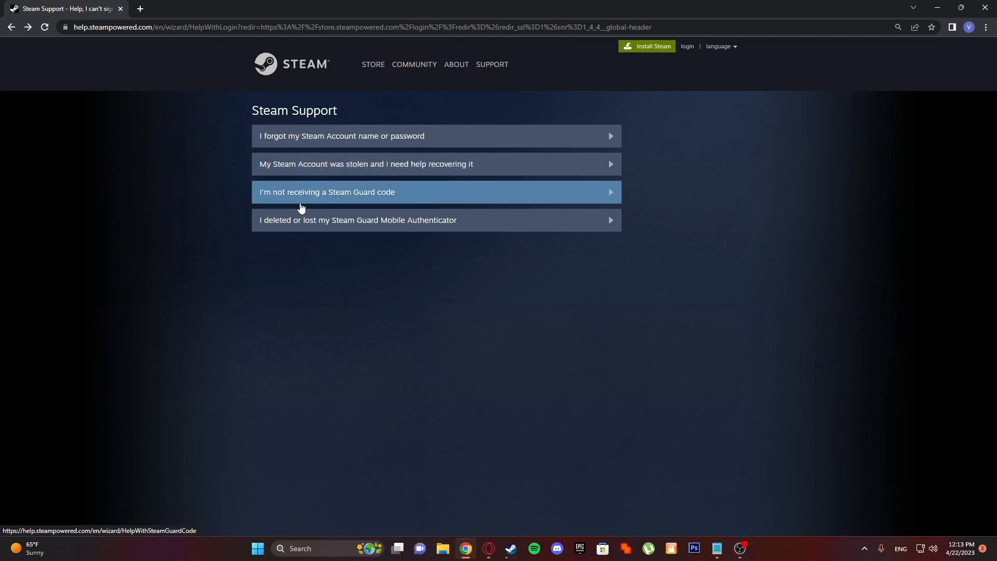
{"action": "left_click", "coordinate": [327, 191]}
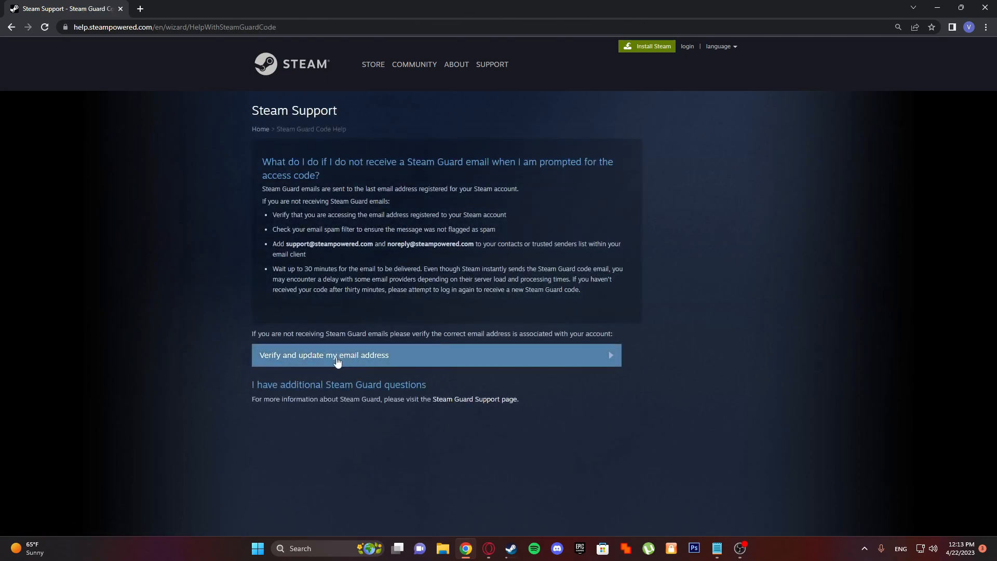
{"action": "mouse_move", "coordinate": [13, 69]}
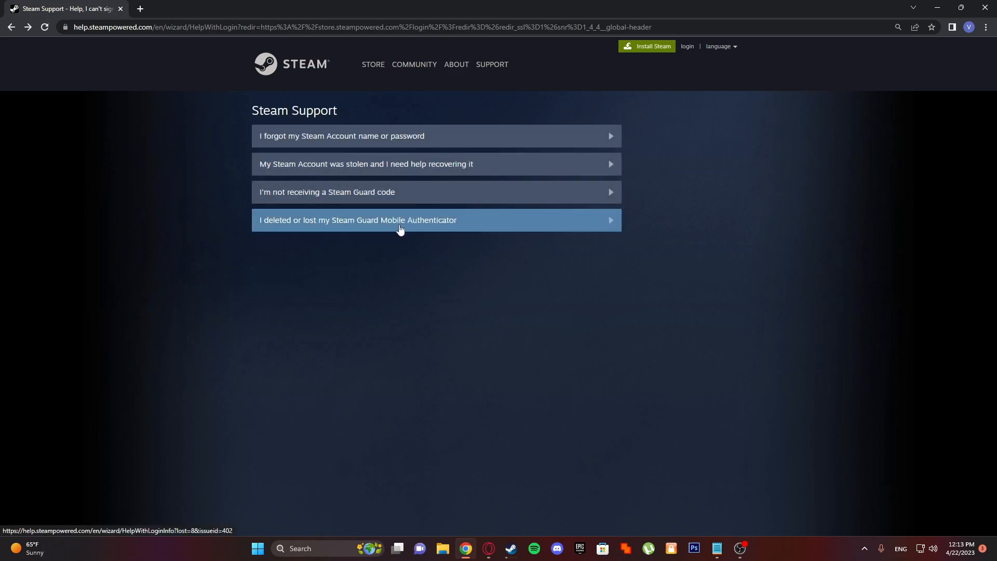
{"action": "left_click", "coordinate": [401, 220]}
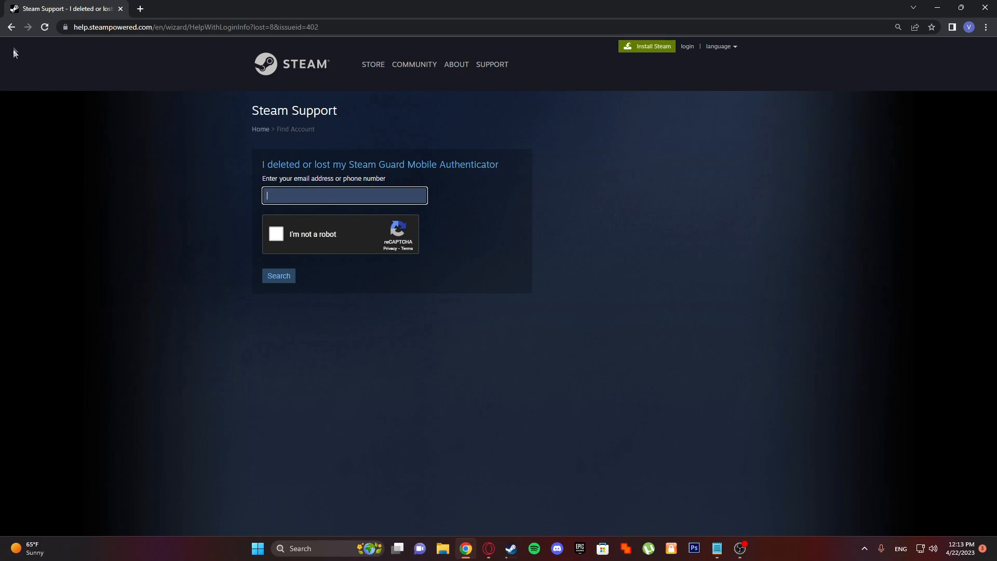
{"action": "left_click", "coordinate": [11, 29]}
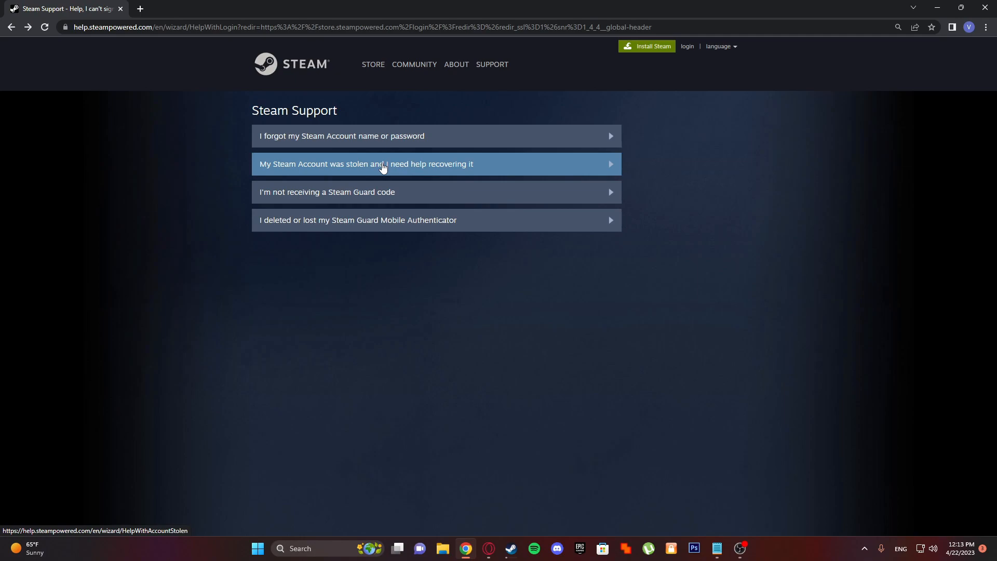
{"action": "mouse_move", "coordinate": [774, 312]}
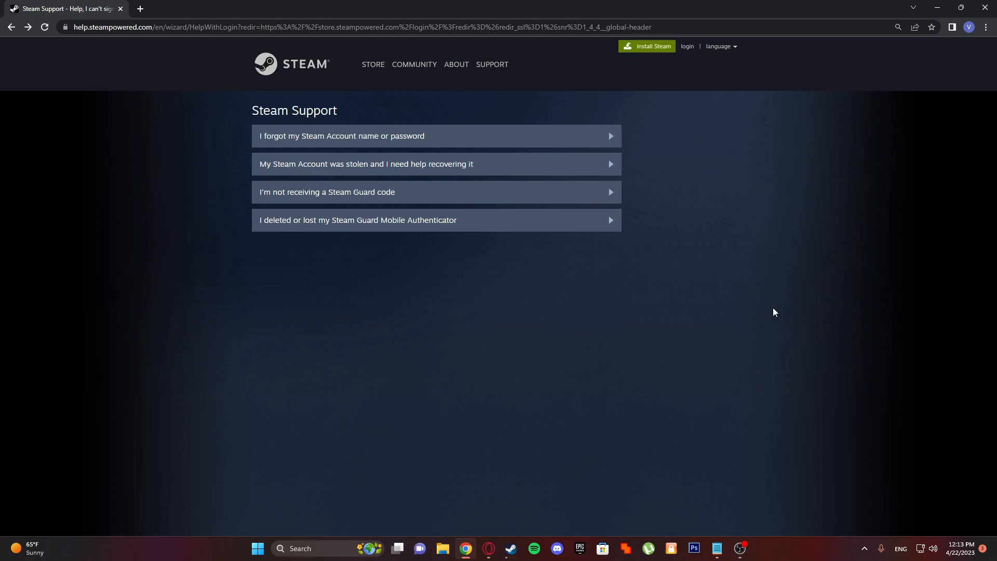
{"action": "mouse_move", "coordinate": [357, 164]}
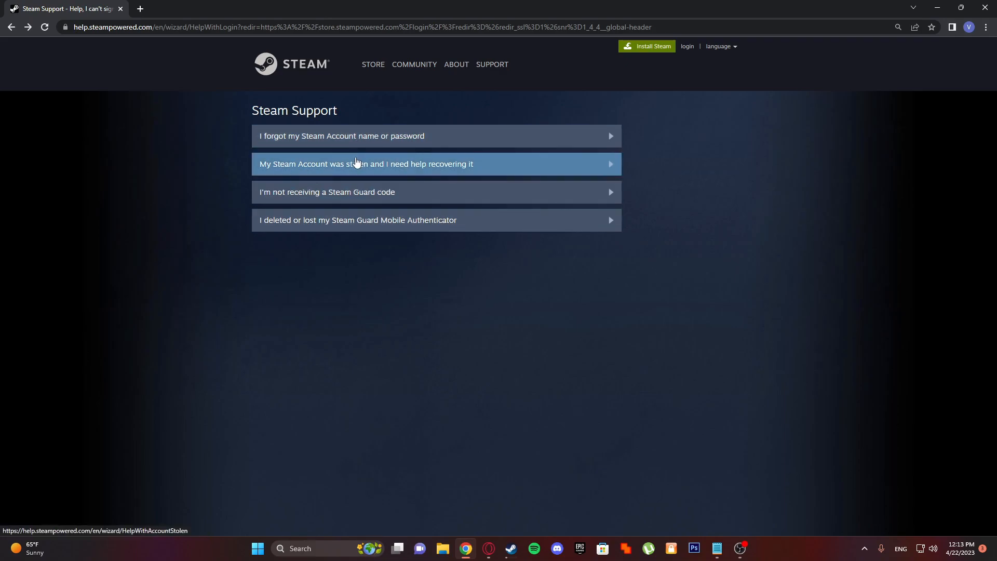
Choose 'My Steam Account was stolen' and start a password reset search by email.
{"action": "left_click", "coordinate": [355, 164]}
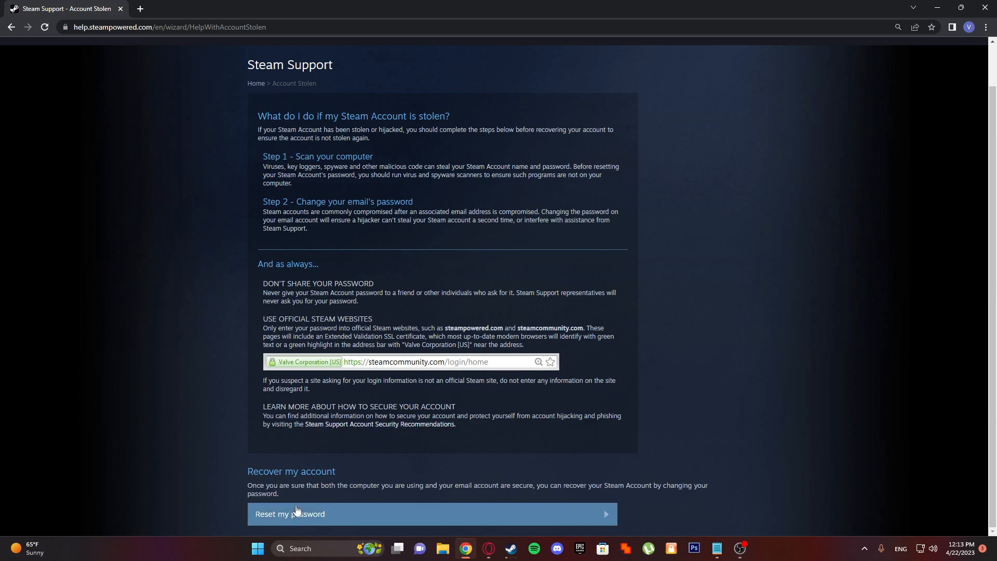
{"action": "left_click", "coordinate": [290, 514]}
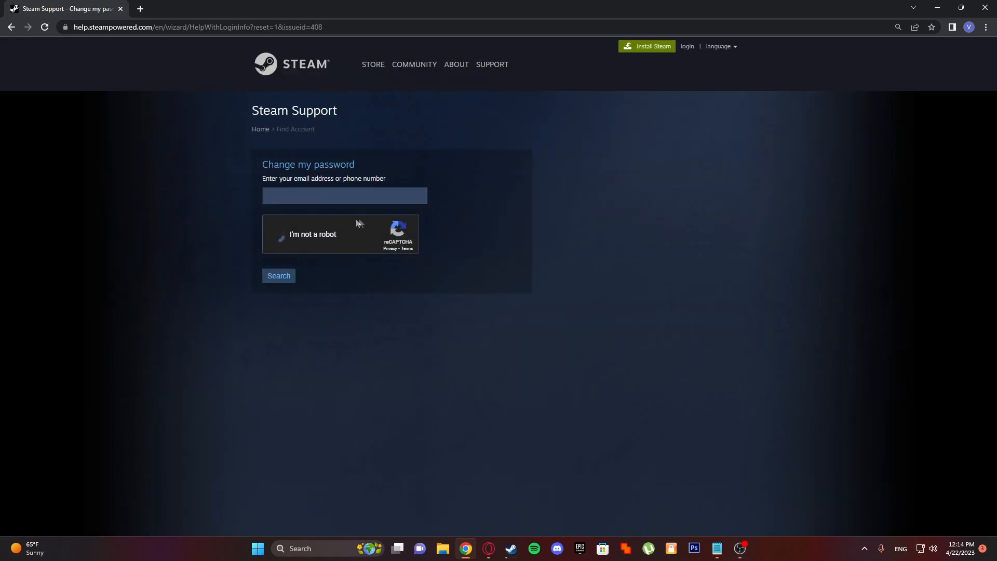
{"action": "left_click", "coordinate": [279, 275]}
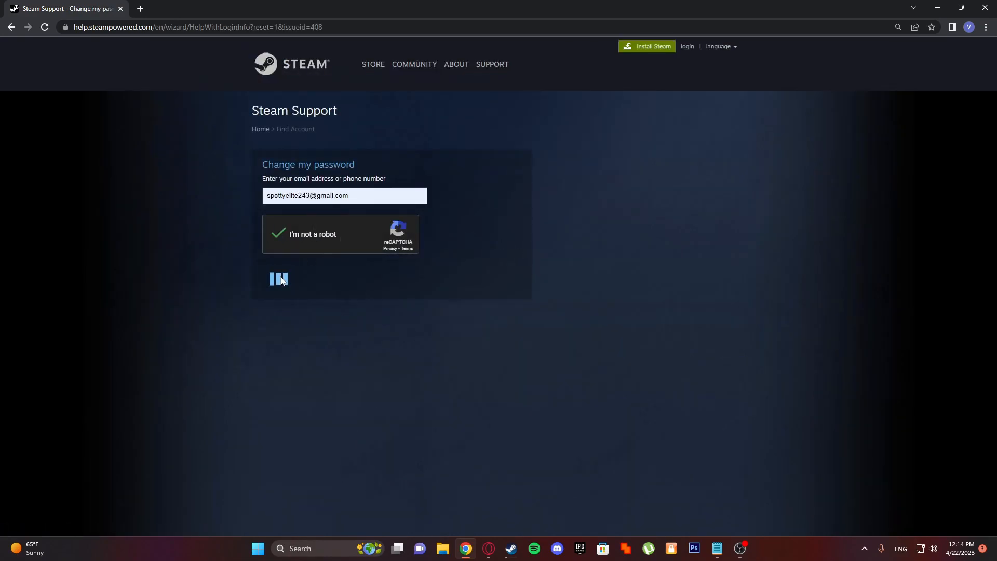
{"action": "left_click", "coordinate": [279, 280]}
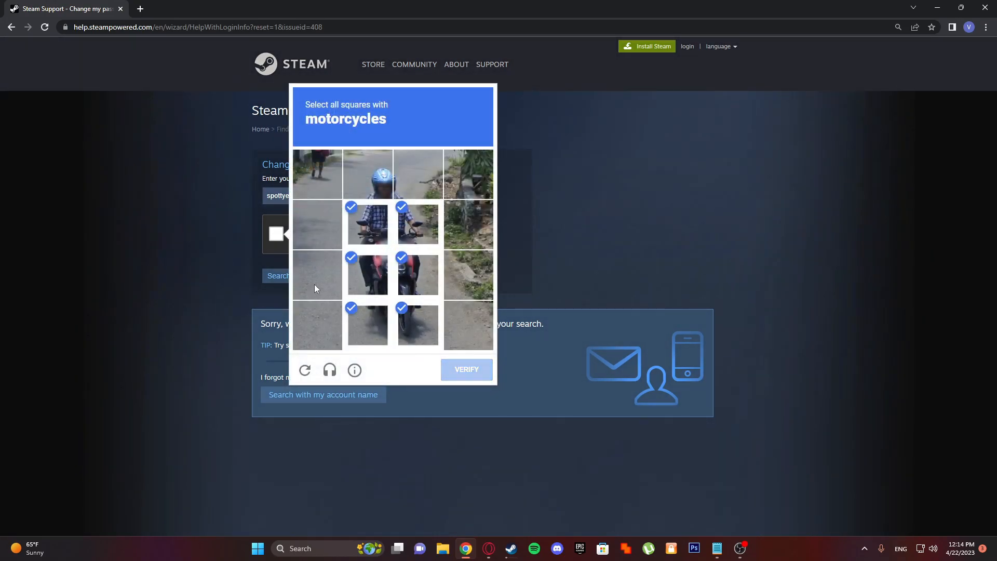
{"action": "mouse_move", "coordinate": [629, 241]}
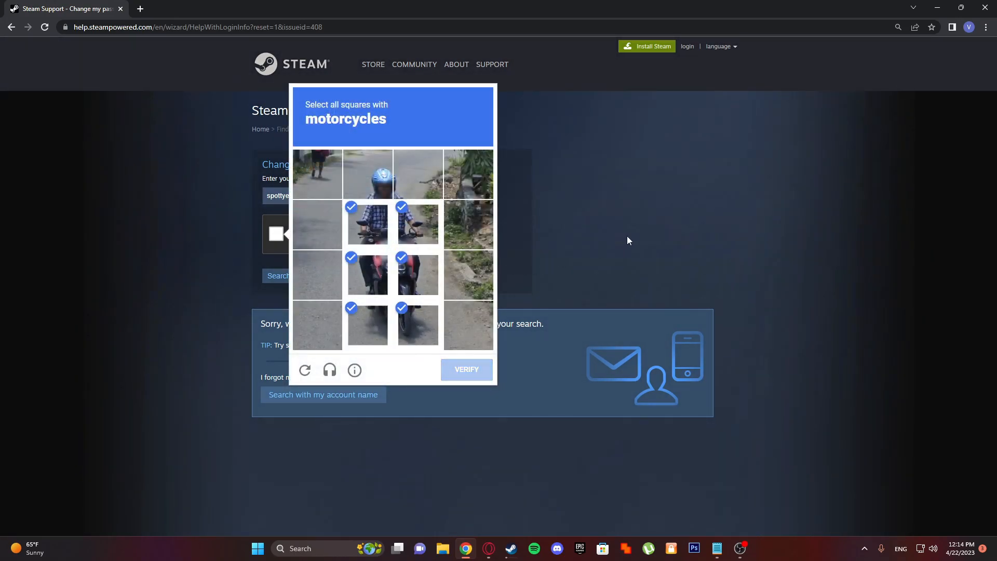
{"action": "left_click", "coordinate": [466, 370]}
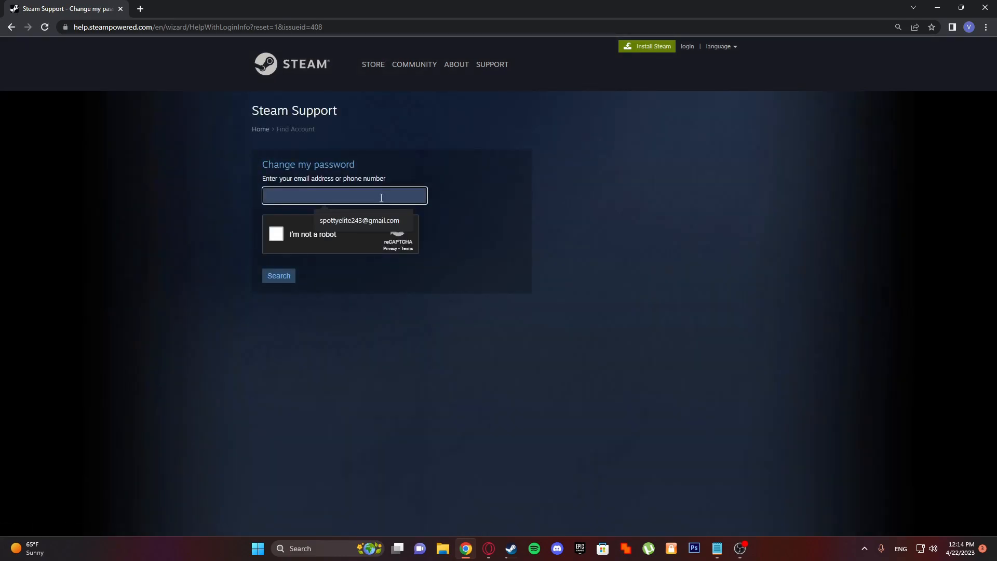
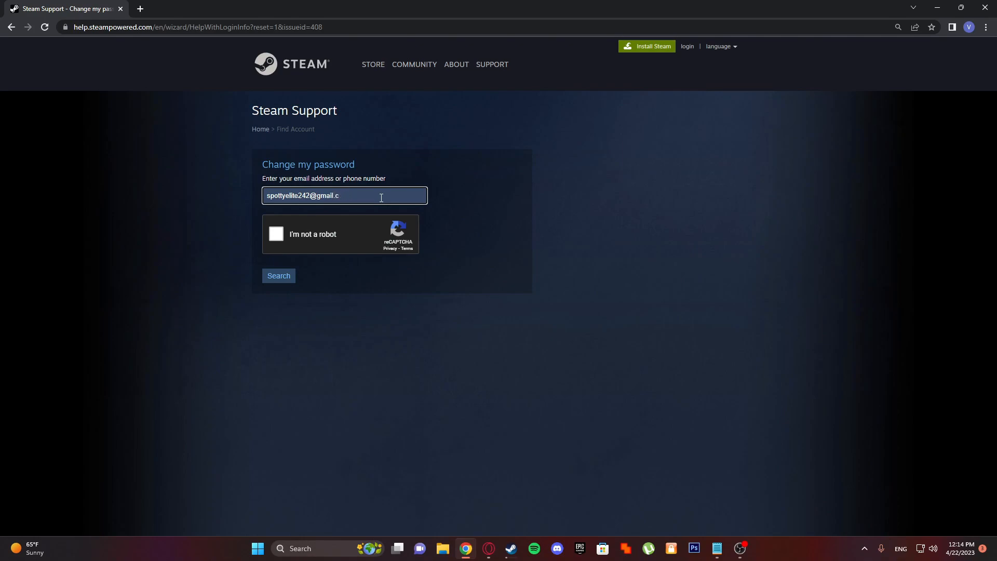
{"action": "left_click", "coordinate": [276, 235]}
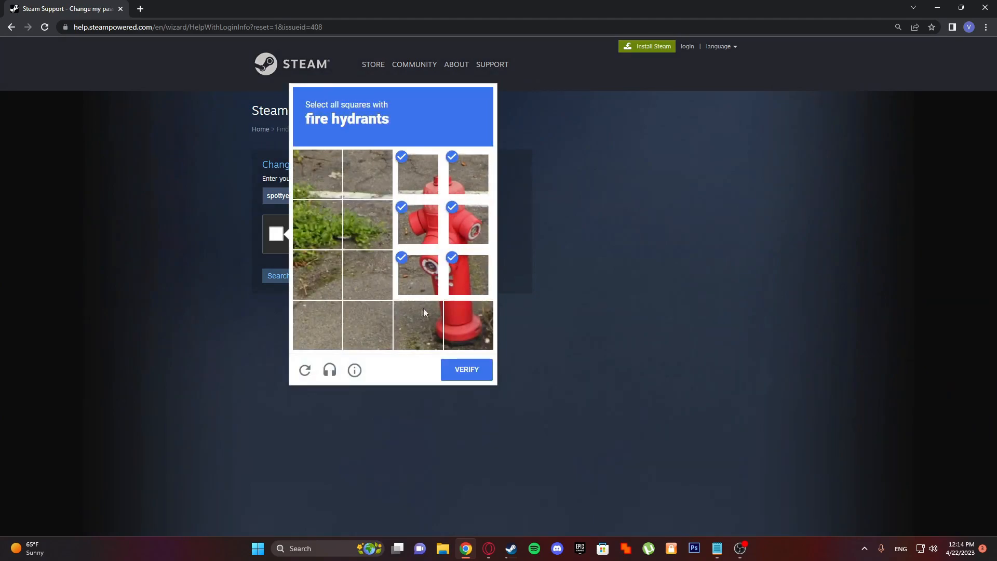
{"action": "left_click", "coordinate": [467, 370]}
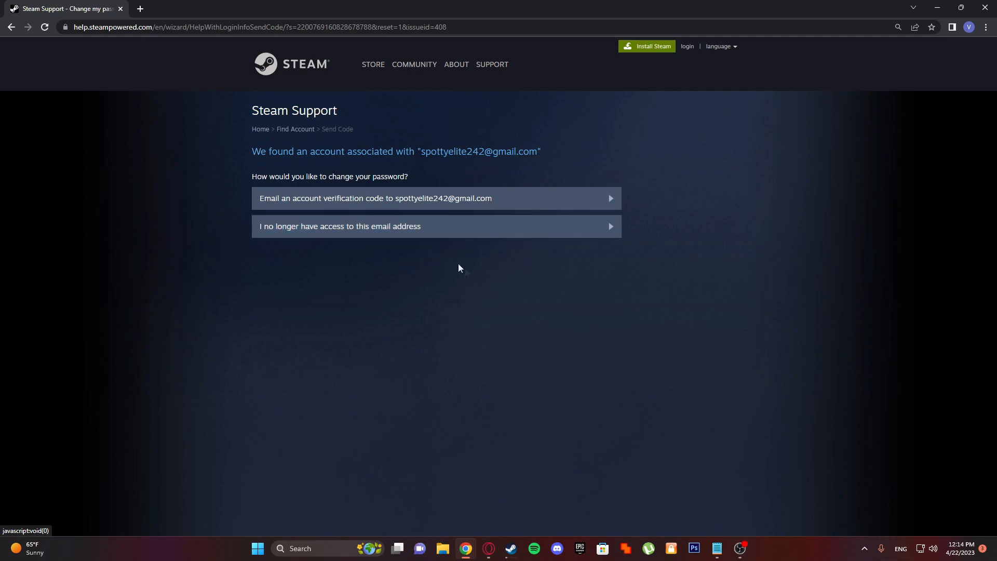
Select 'I no longer have access to this email address' and review the recovery contact form fields.
{"action": "left_click", "coordinate": [436, 226]}
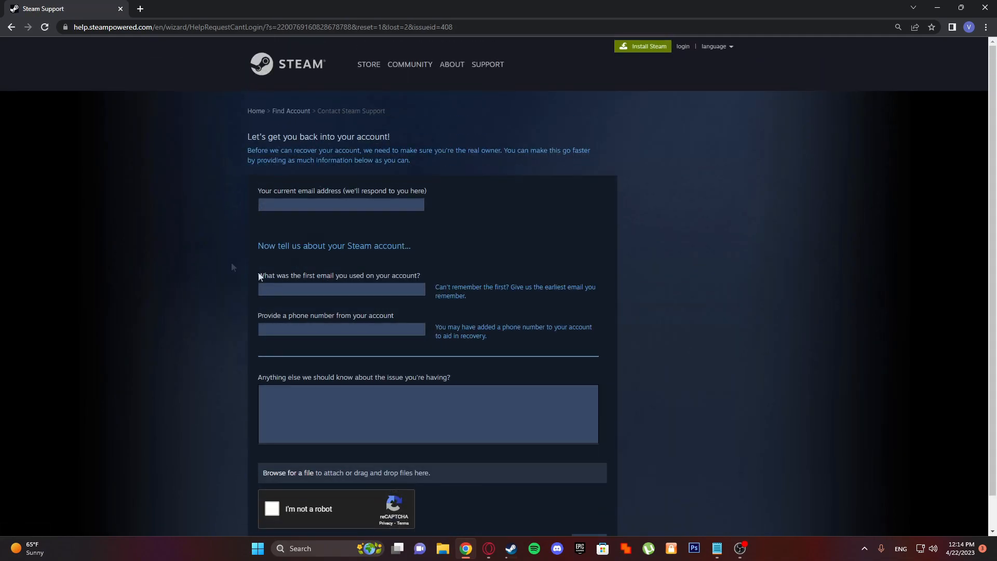
{"action": "left_click", "coordinate": [341, 204]}
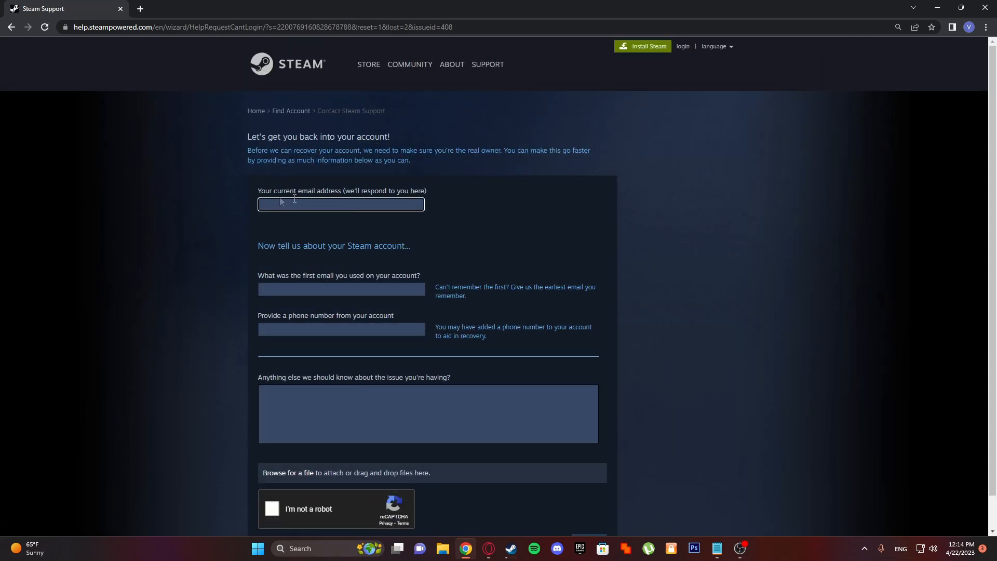
{"action": "scroll", "scroll_direction": "down", "scroll_amount": 3}
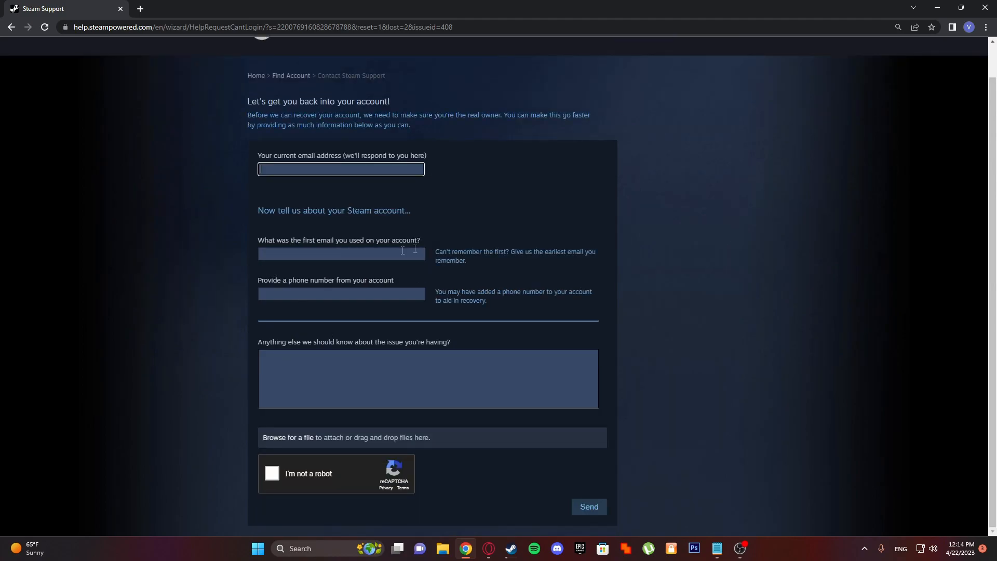
{"action": "mouse_move", "coordinate": [237, 268]}
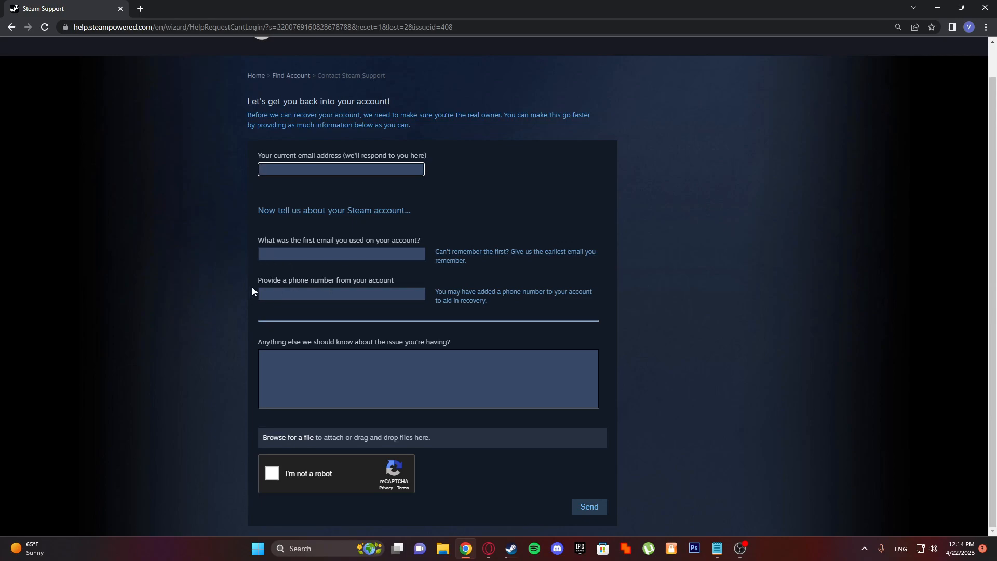
{"action": "mouse_move", "coordinate": [535, 270]}
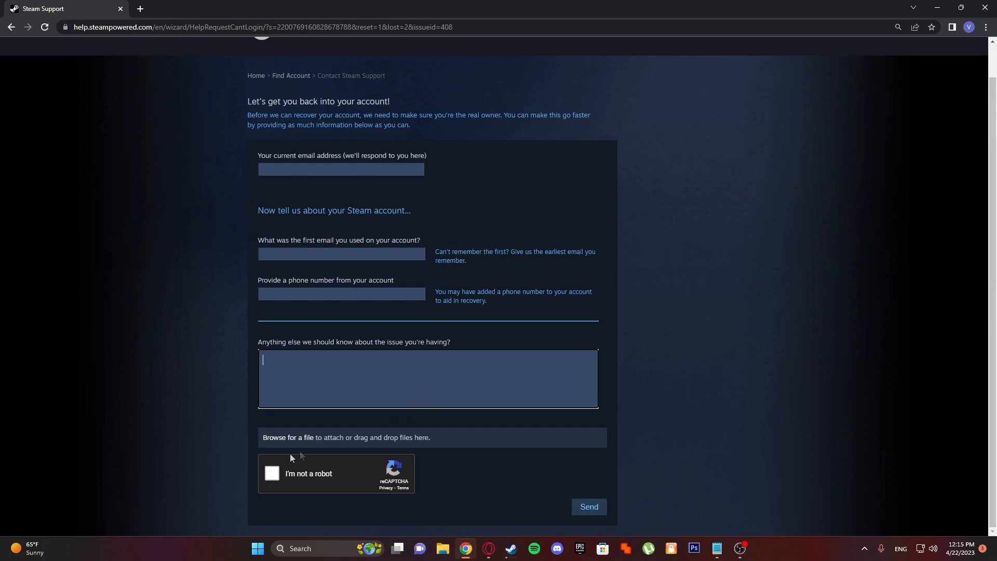
{"action": "mouse_move", "coordinate": [344, 430]}
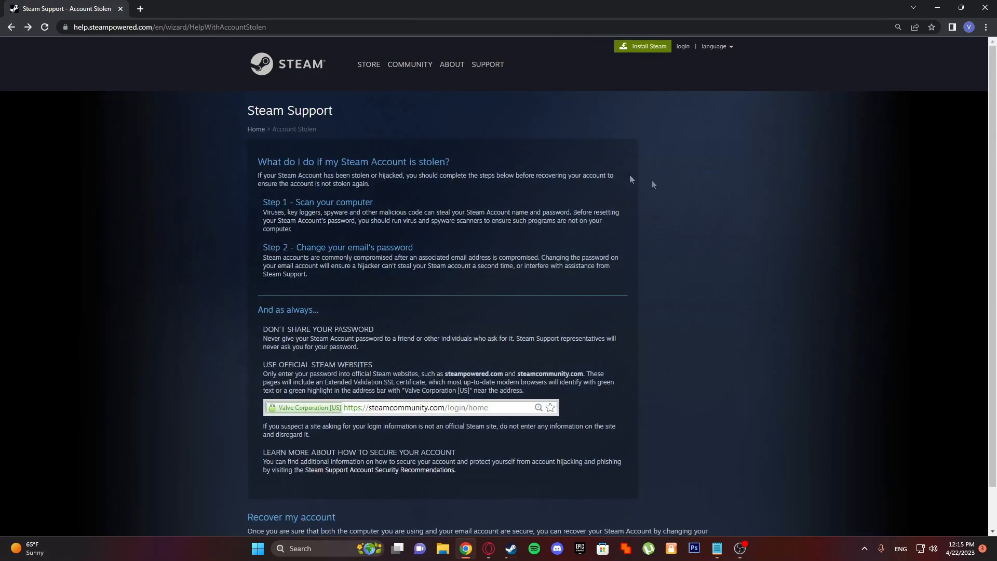
{"action": "scroll", "scroll_direction": "down", "scroll_amount": 3}
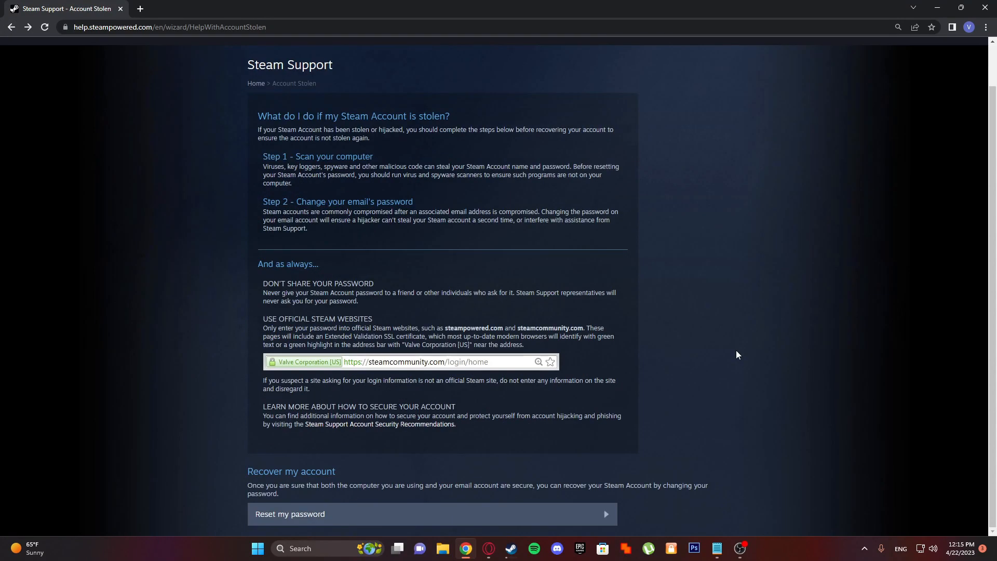